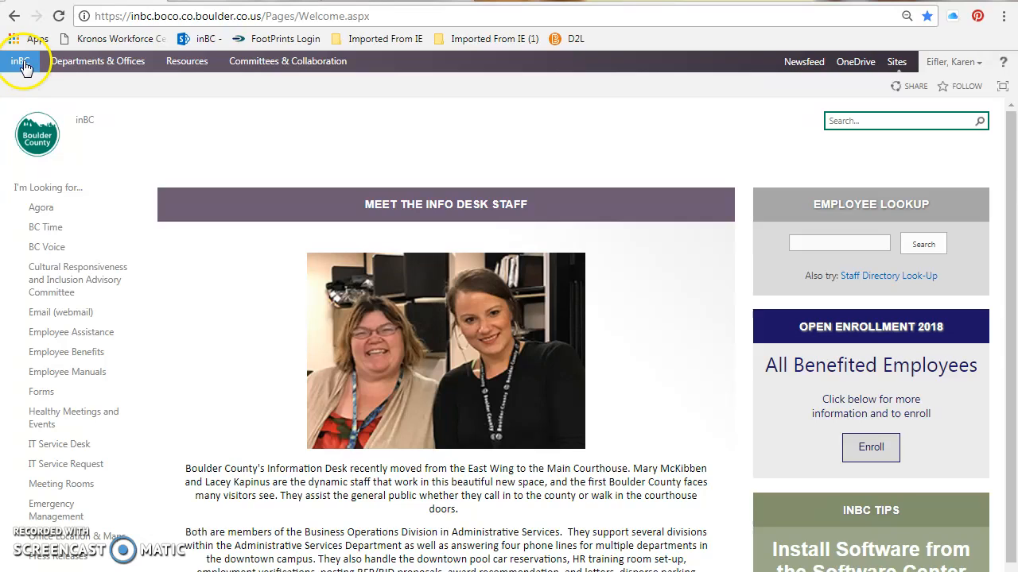
mouse_move(46, 227)
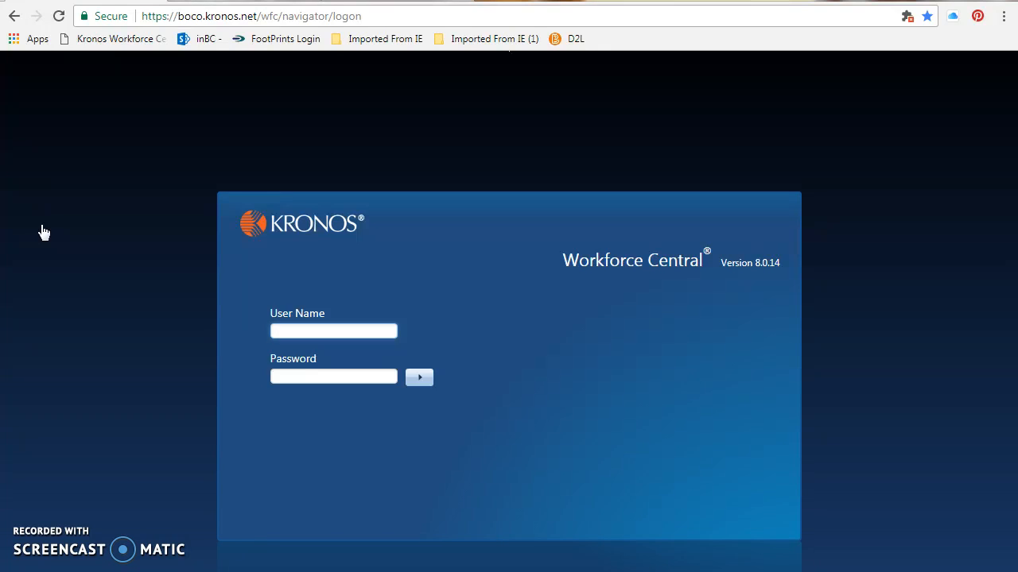
Enter the user name and password on the logon page and log on
left_click(333, 331)
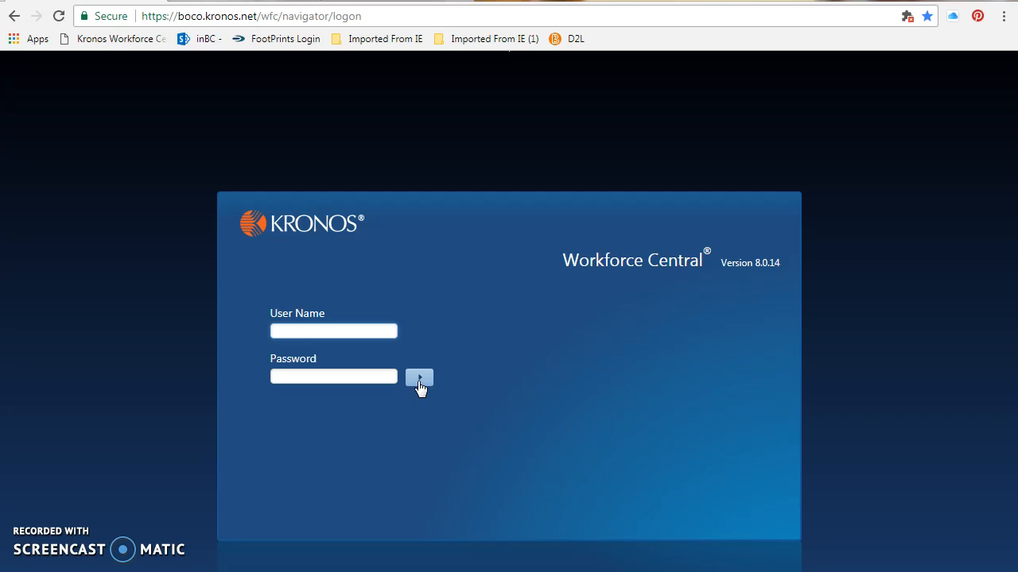
left_click(419, 377)
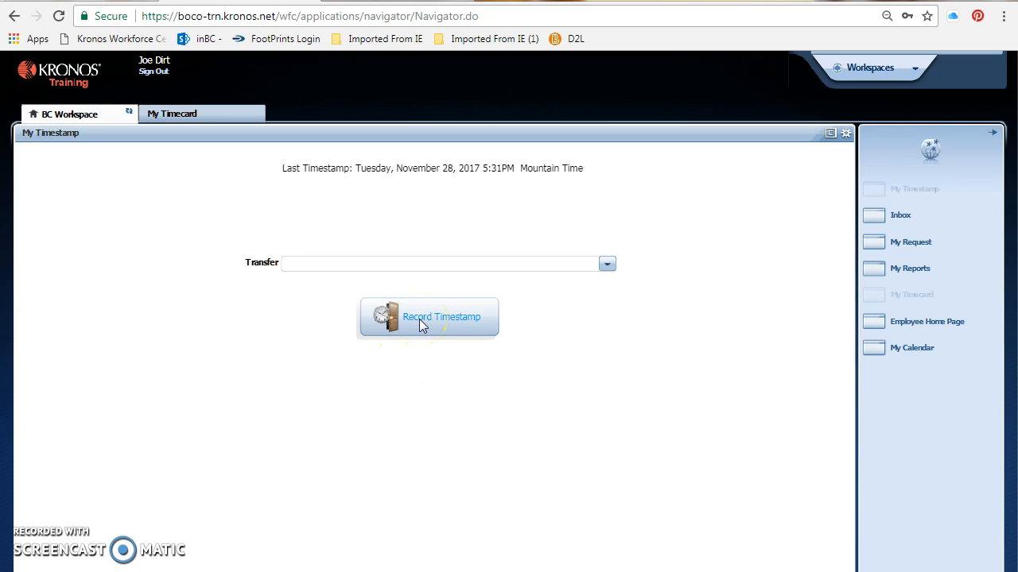
Record a timestamp from the My Timestamp widget, confirmed at 6:17PM Mountain Time
left_click(427, 316)
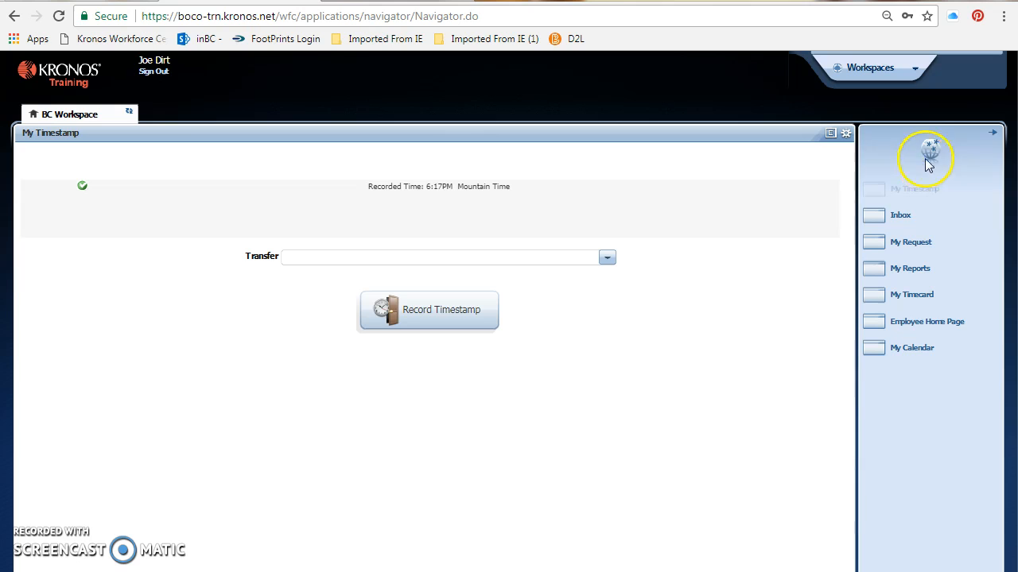
mouse_move(922, 242)
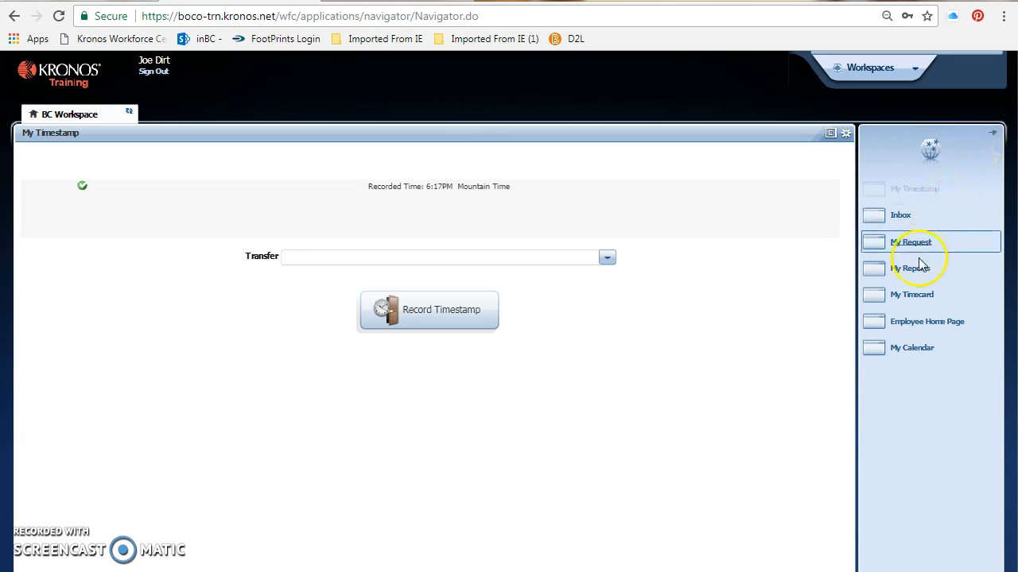
Open My Timecard showing the 6:17PM punch on Tuesday 11/28
left_click(912, 294)
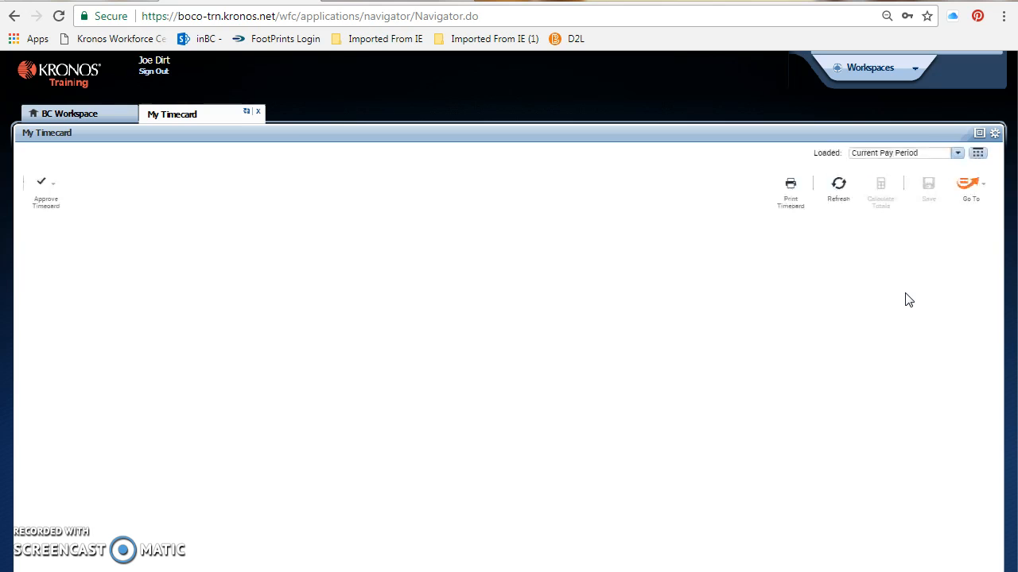
left_click(171, 113)
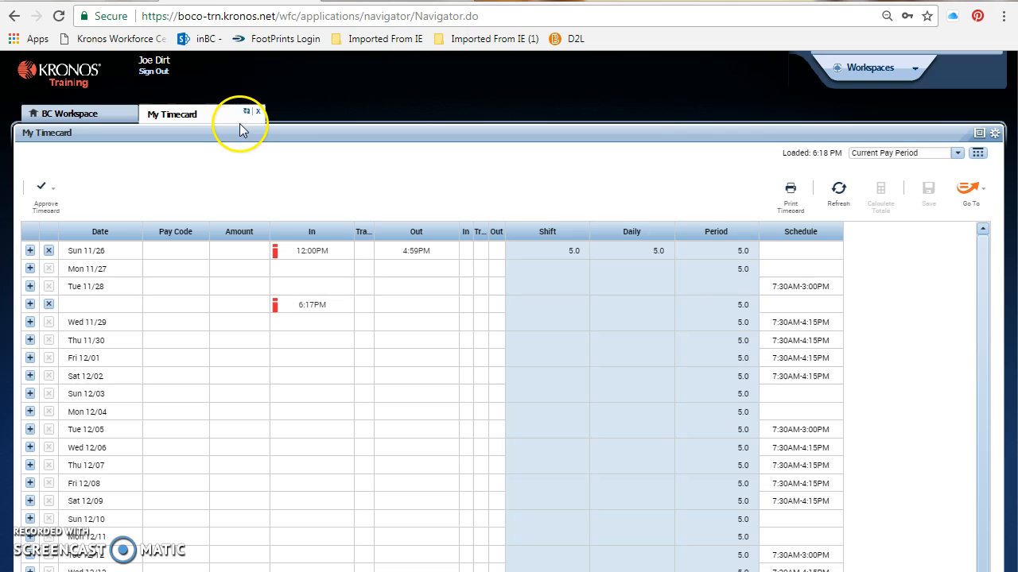
left_click(312, 304)
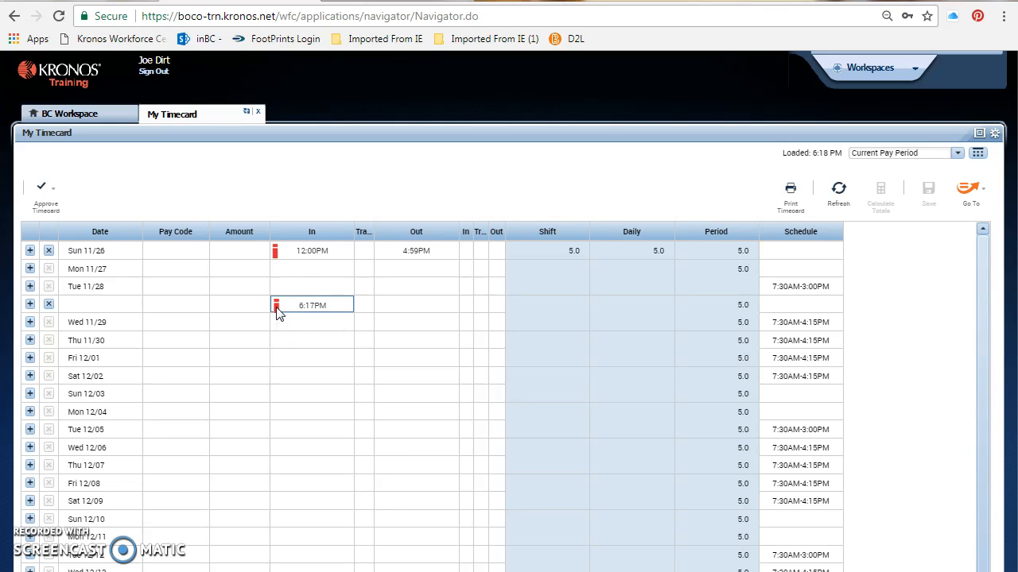
left_click(312, 304)
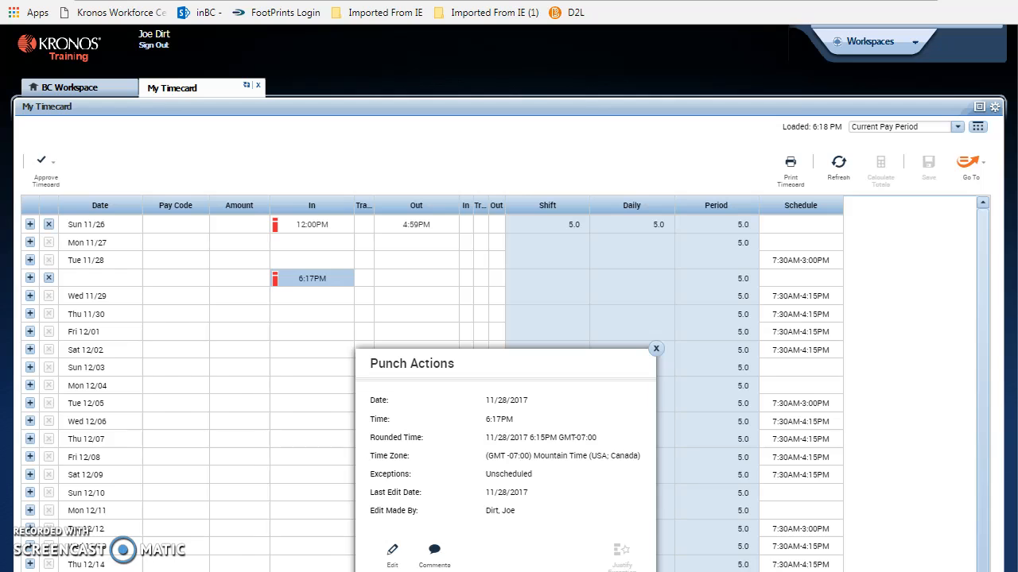
left_click(434, 554)
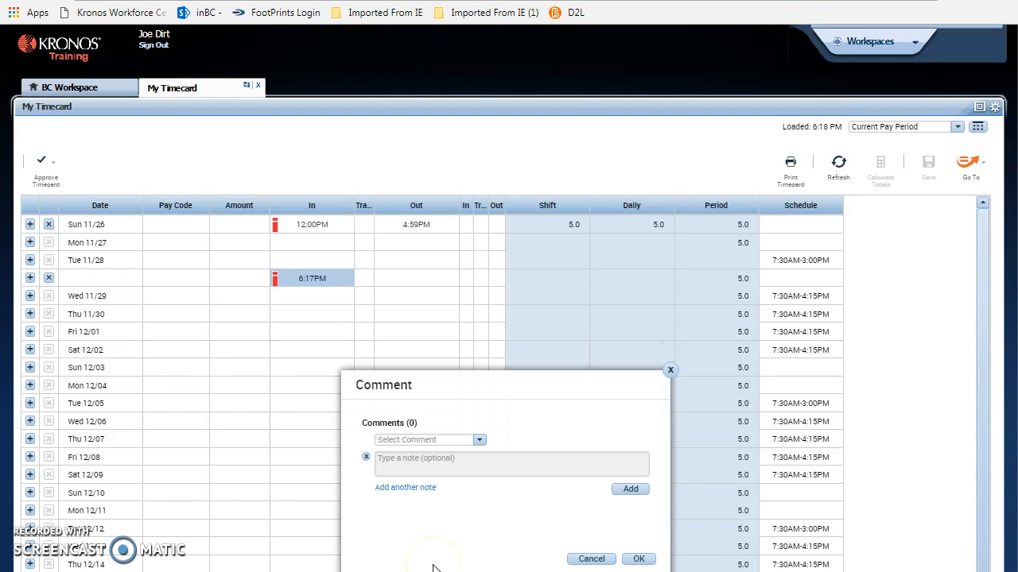
mouse_move(473, 477)
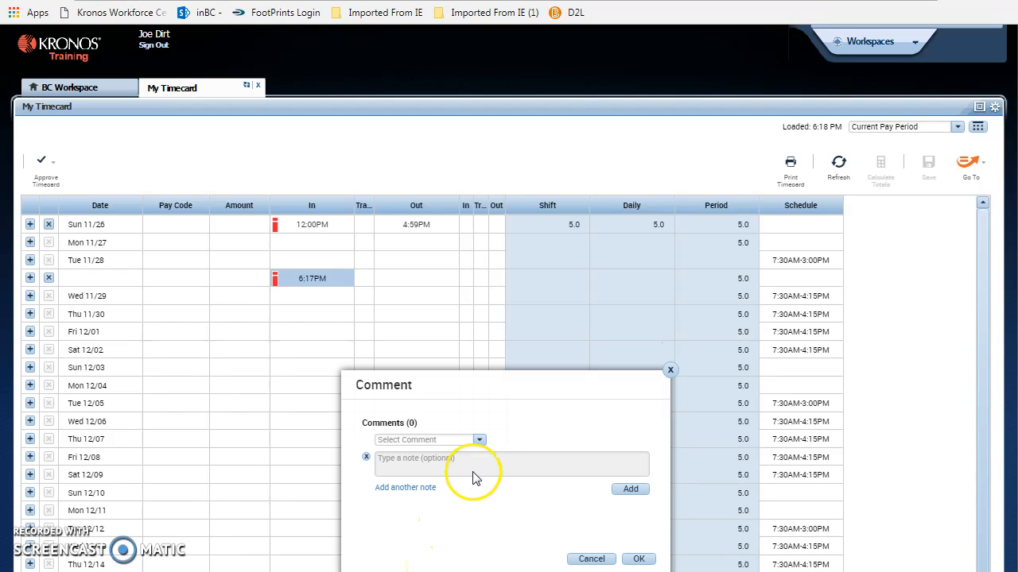
left_click(478, 440)
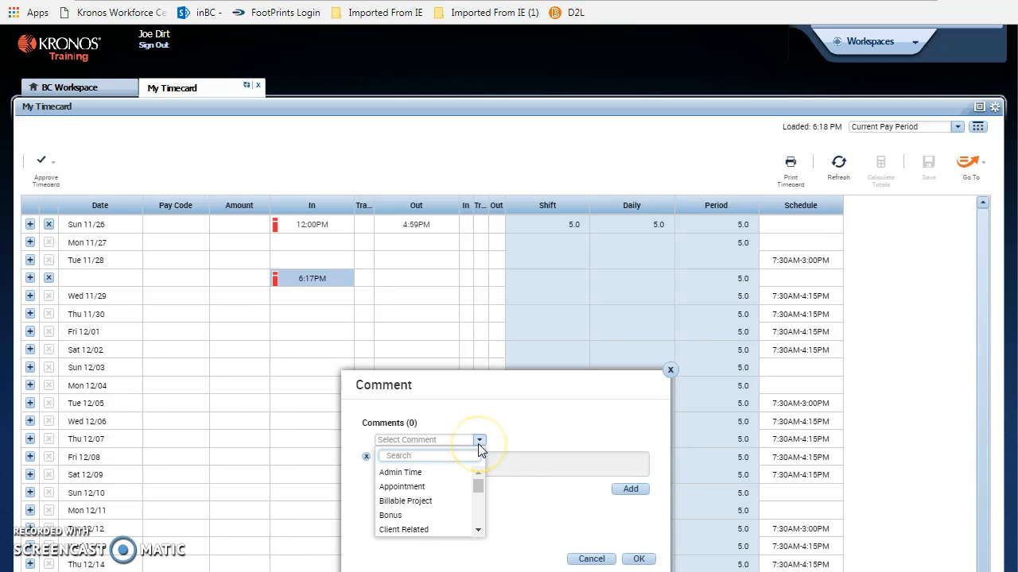
left_click(479, 440)
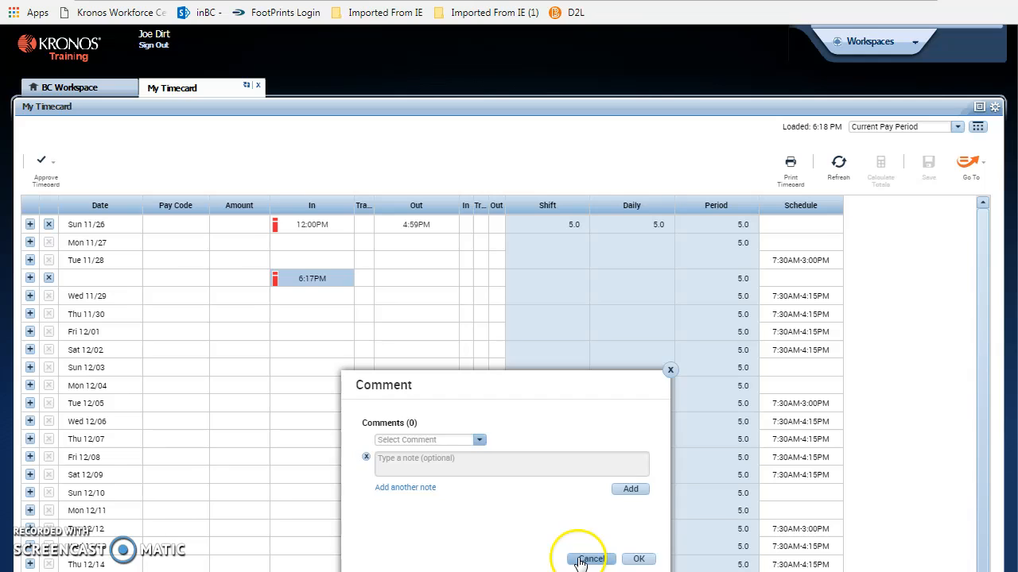
left_click(590, 559)
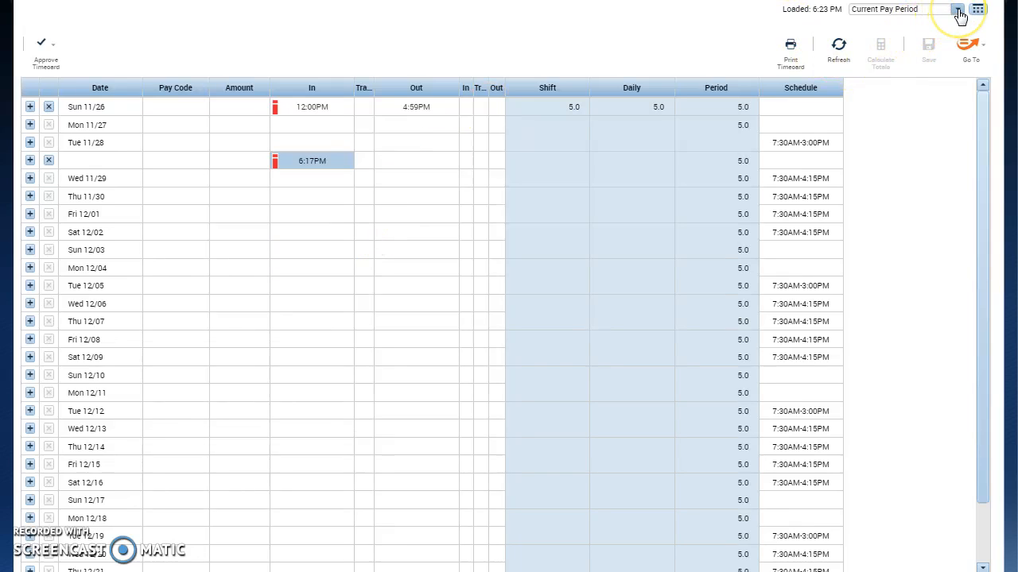
Load Last Week (11/19–11/25) and view totals of 16.0 Holiday and 24.0 Regular Salary
left_click(957, 9)
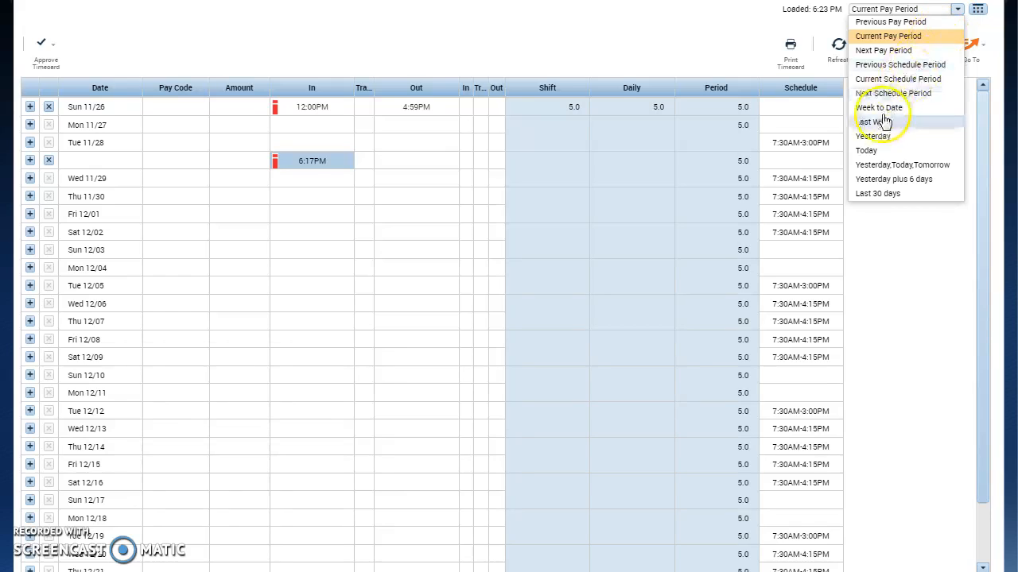
left_click(874, 122)
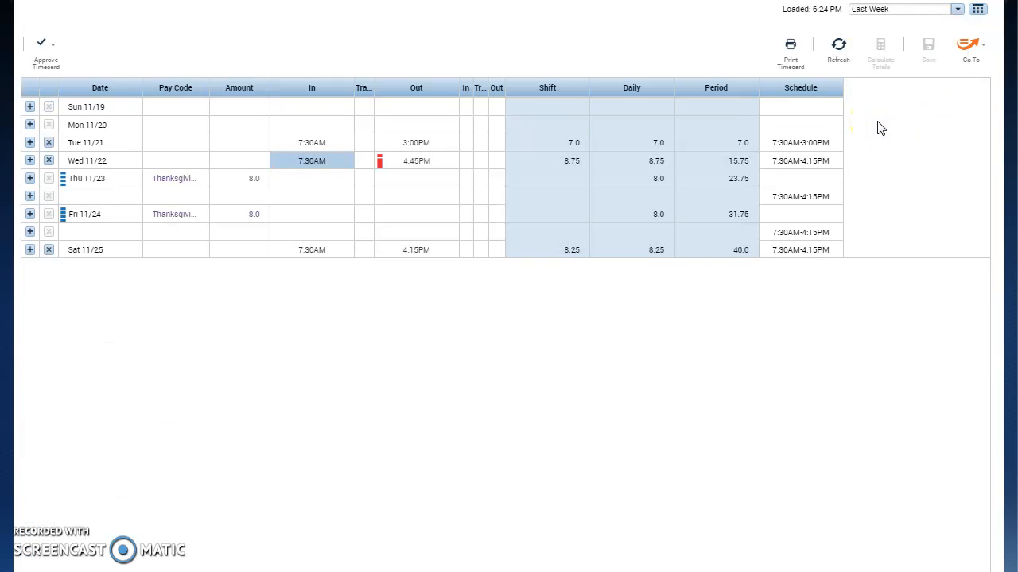
scroll("down", 3)
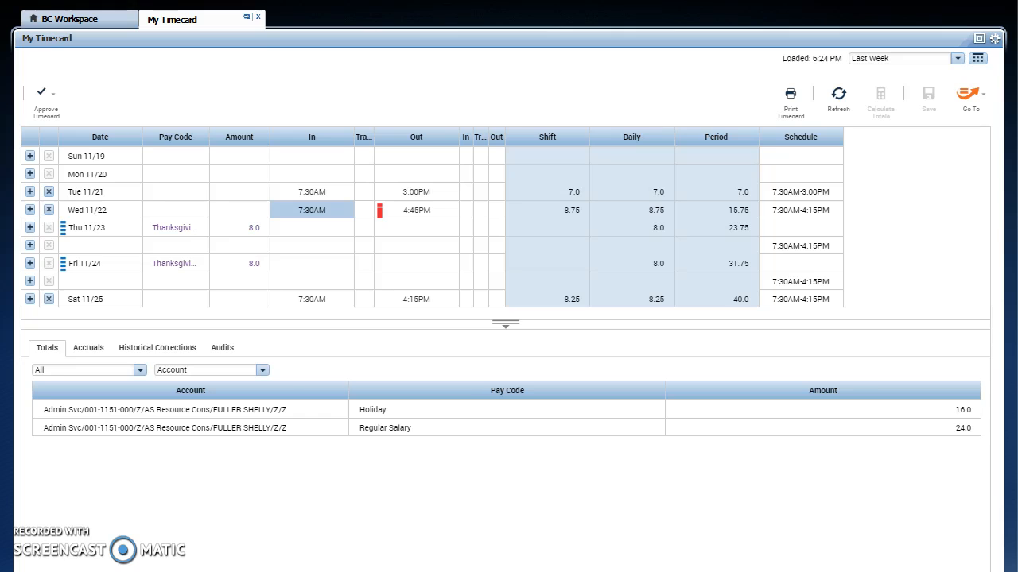
mouse_move(41, 93)
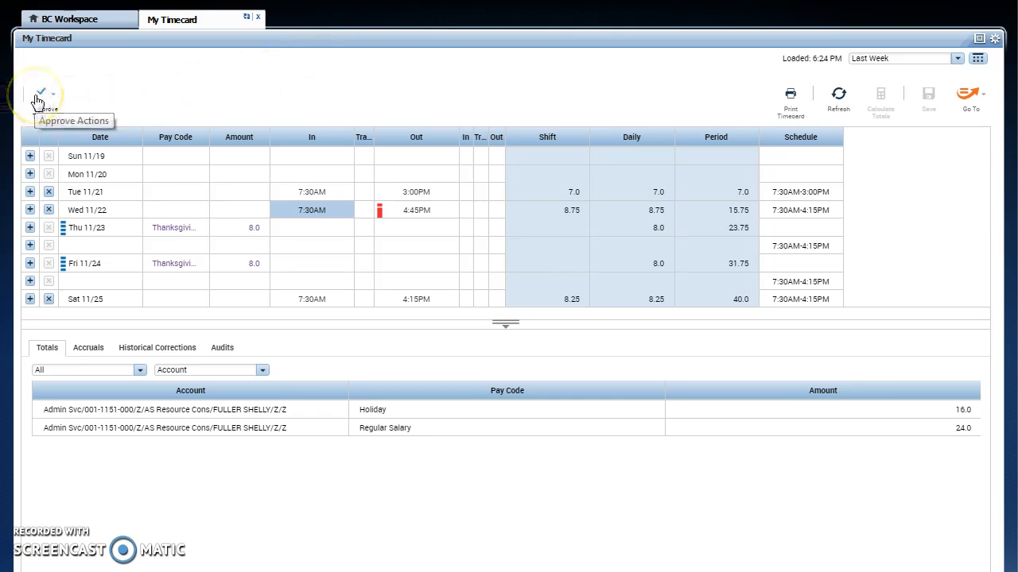
Approve last week's timecard and dismiss the approval confirmation bar
left_click(42, 93)
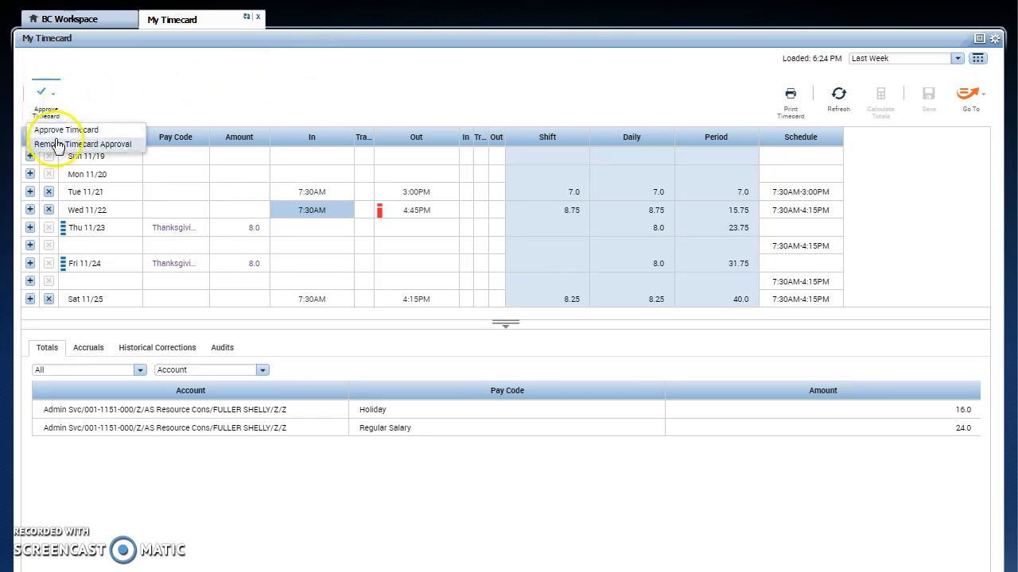
left_click(66, 130)
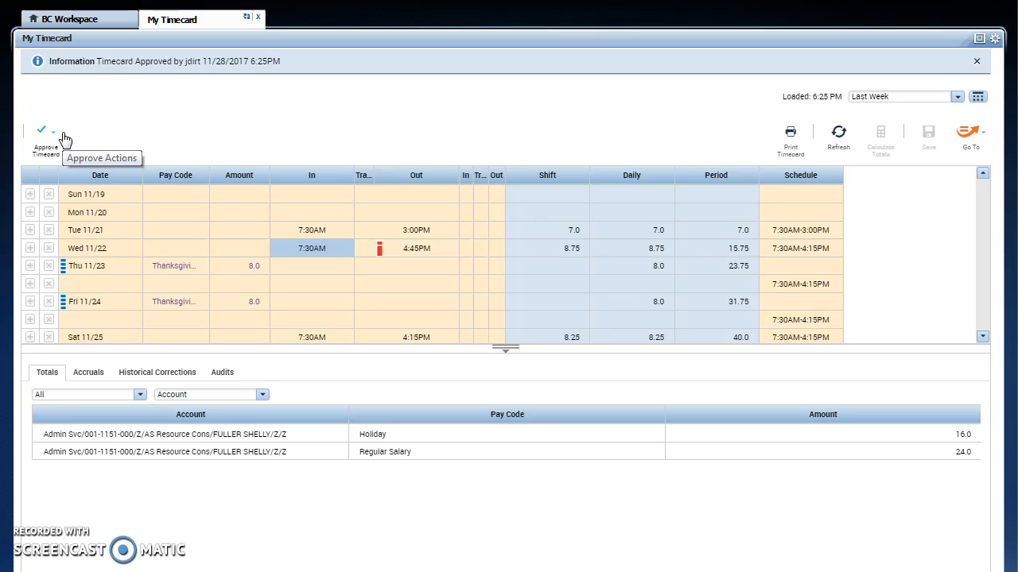
left_click(976, 62)
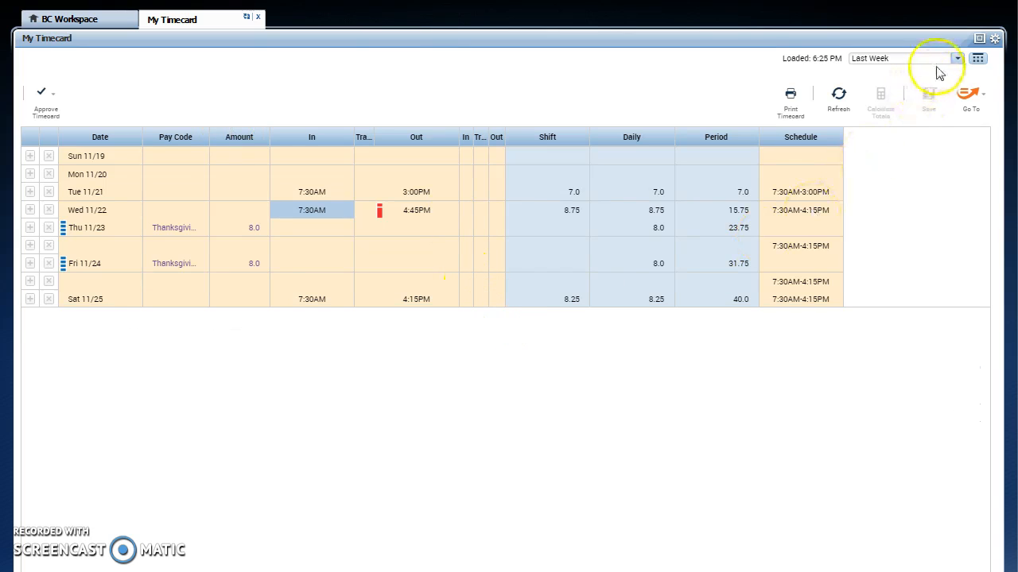
Switch the loaded timecard period to Current Pay Period
left_click(957, 58)
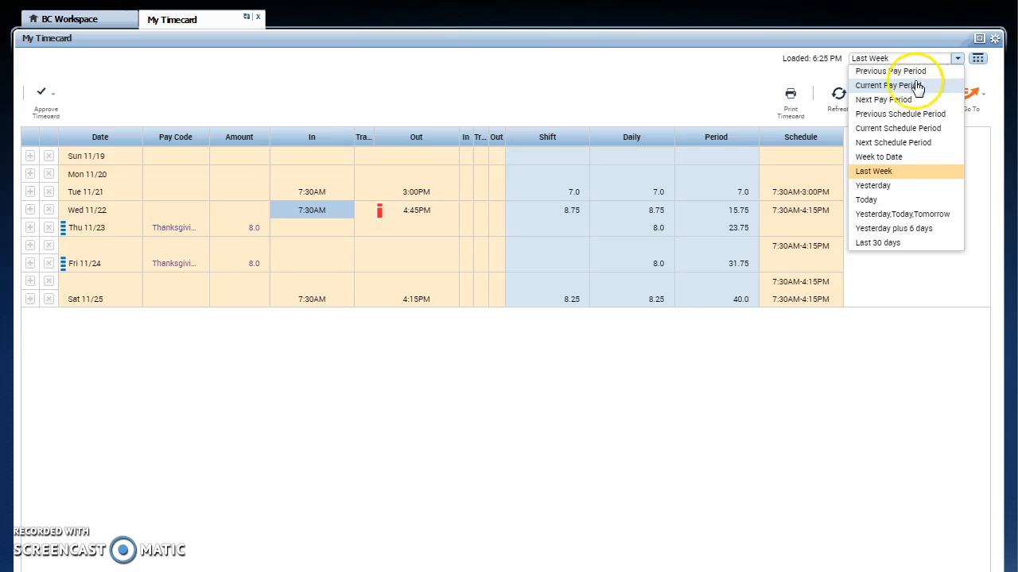
left_click(881, 86)
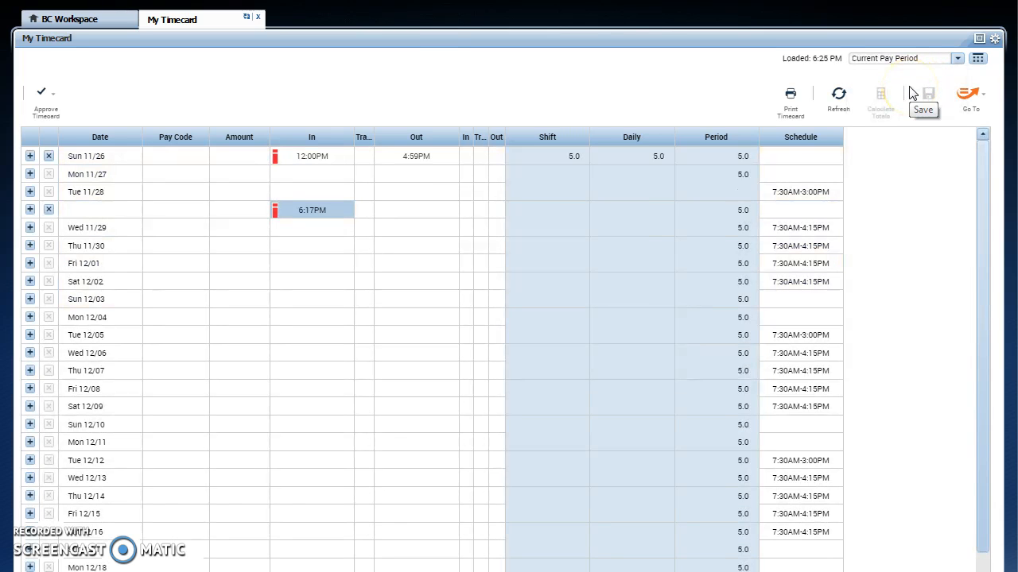
mouse_move(815, 241)
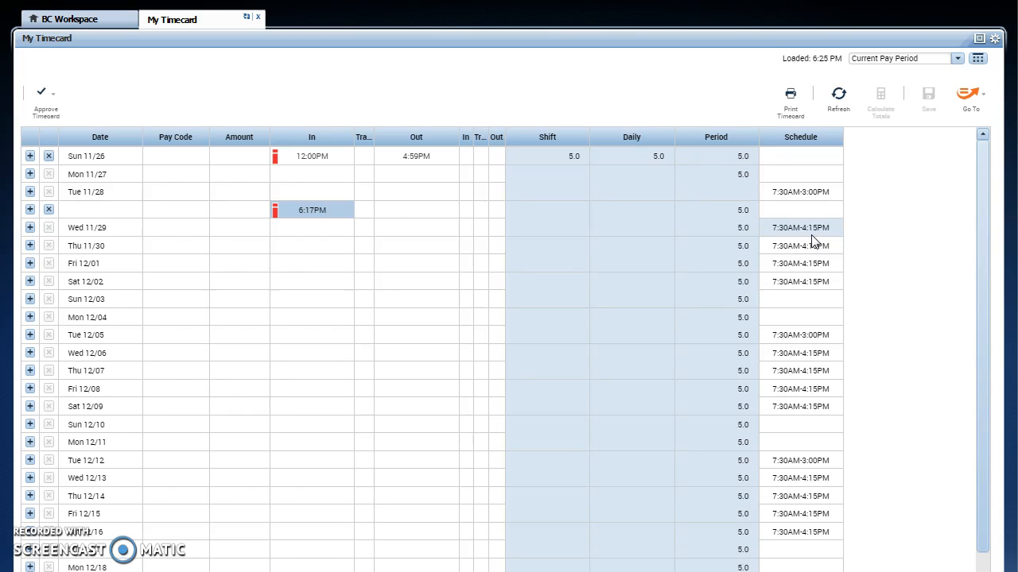
mouse_move(390, 85)
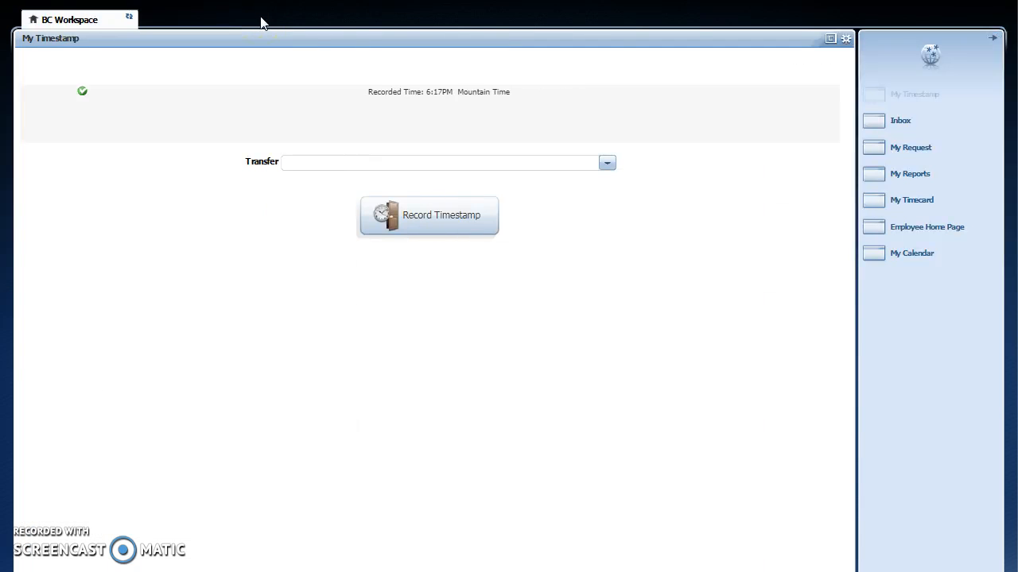
mouse_move(896, 245)
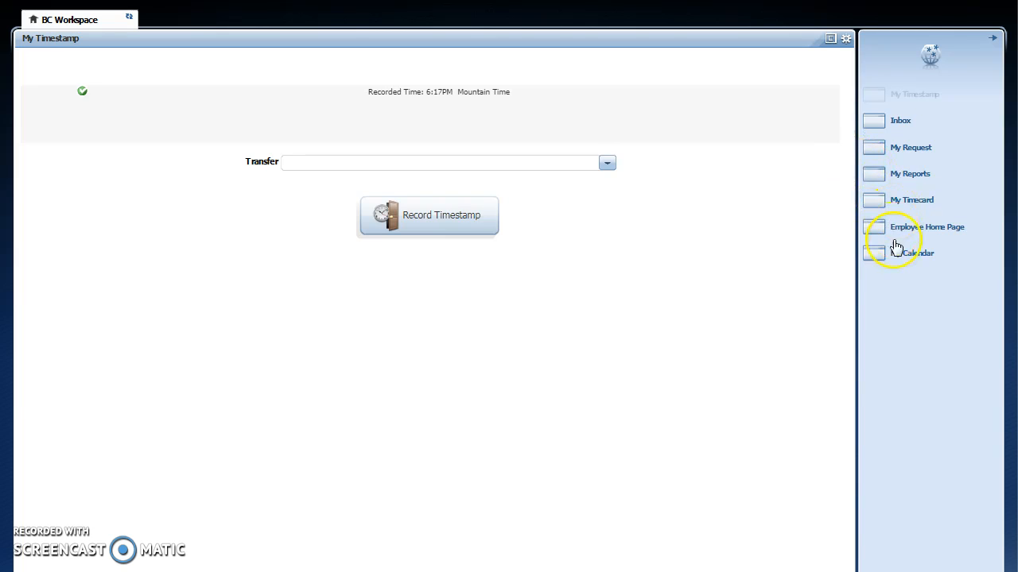
Open My Calendar showing the week of November 26 – December 2, 2017
left_click(914, 253)
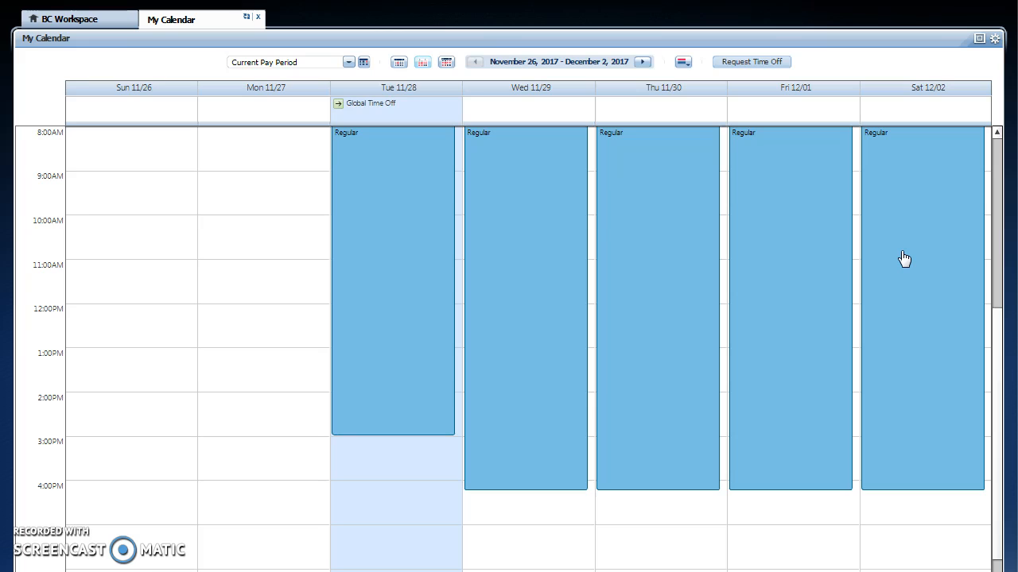
mouse_move(867, 153)
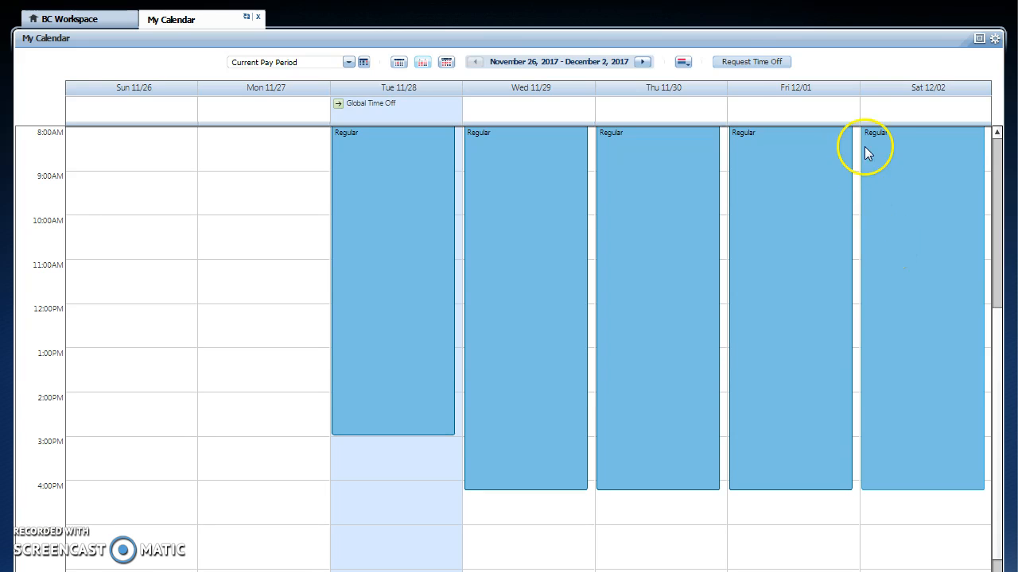
Request a full-day Vacation time off for 11/28/2017 and submit it
left_click(750, 61)
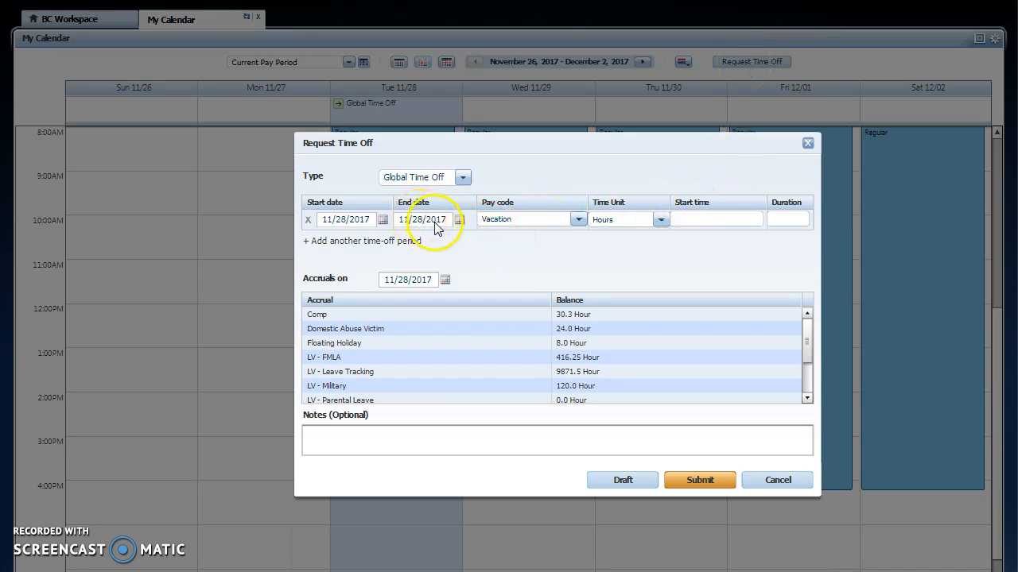
mouse_move(659, 221)
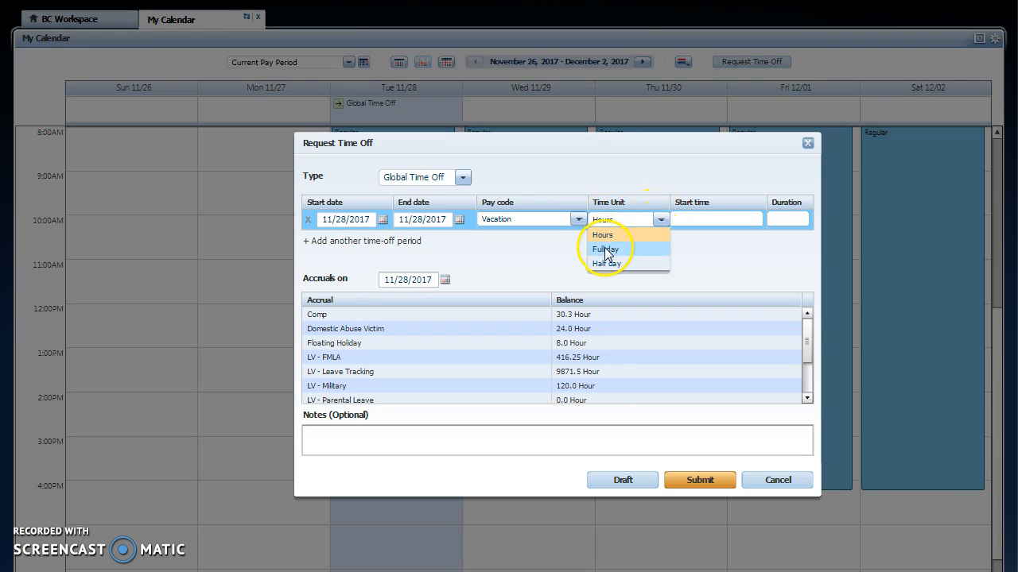
left_click(605, 249)
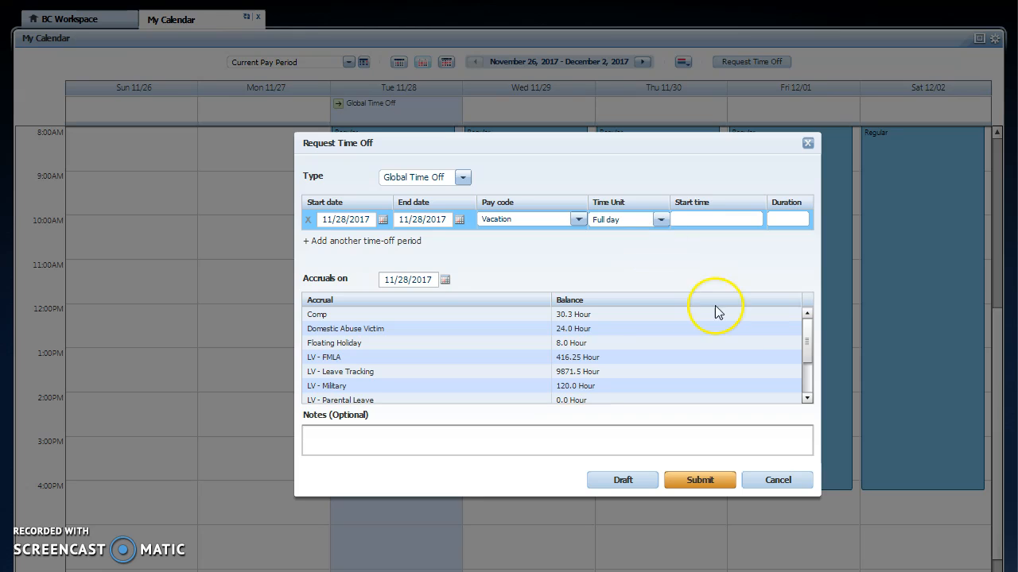
scroll("down", 3)
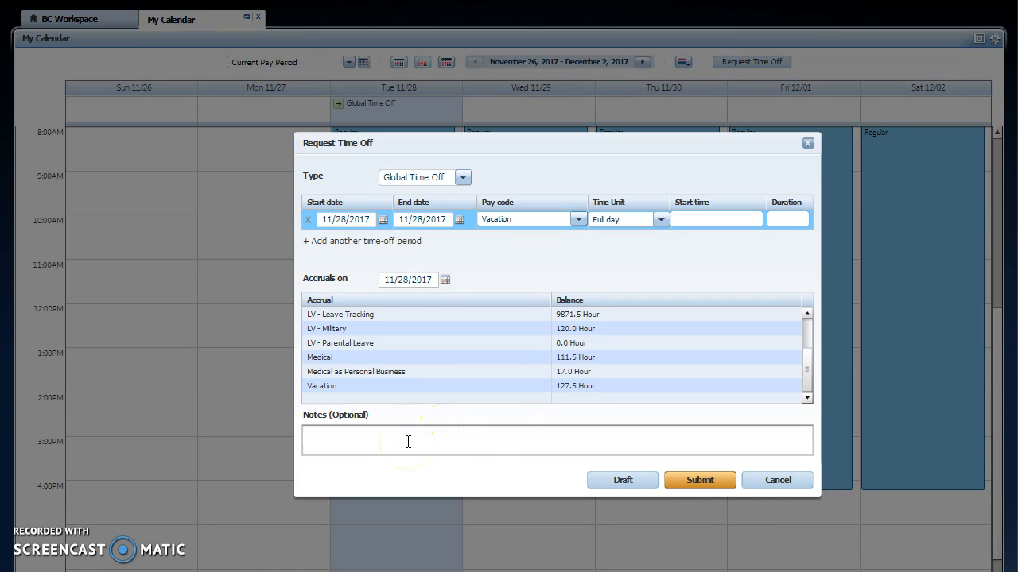
left_click(698, 479)
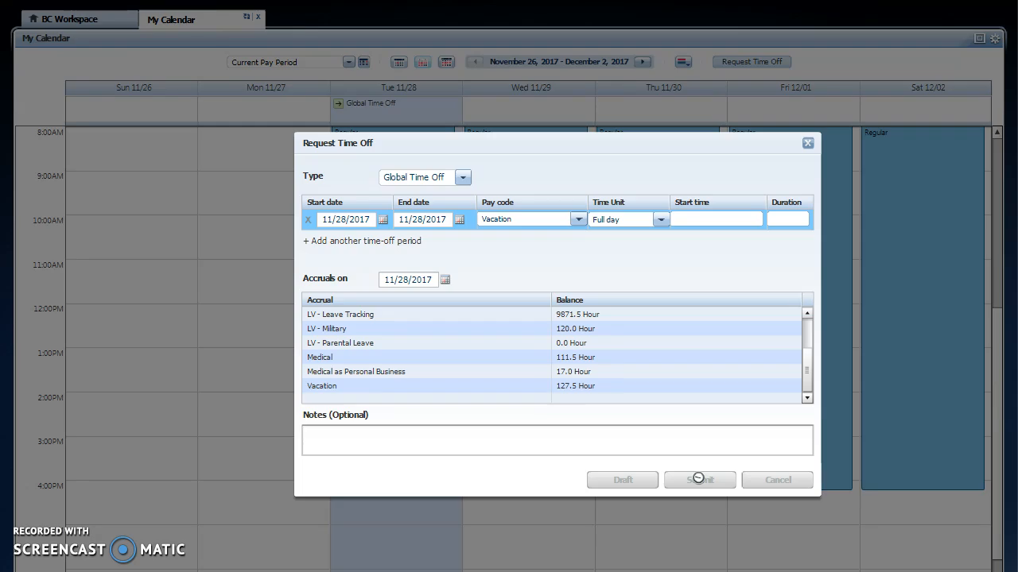
Finish submitting the vacation request and open the Employee Home Page
left_click(699, 479)
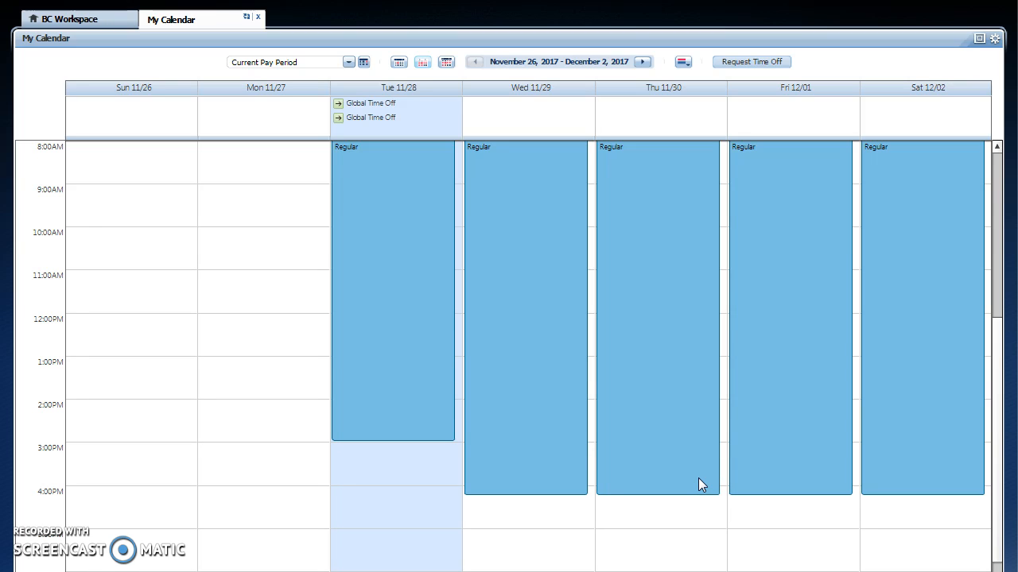
mouse_move(378, 8)
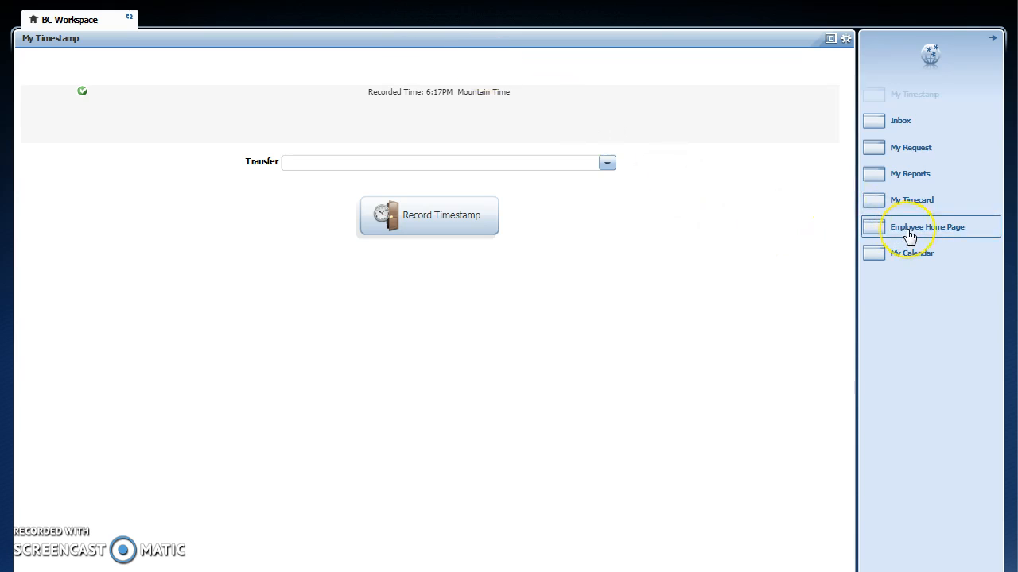
left_click(927, 226)
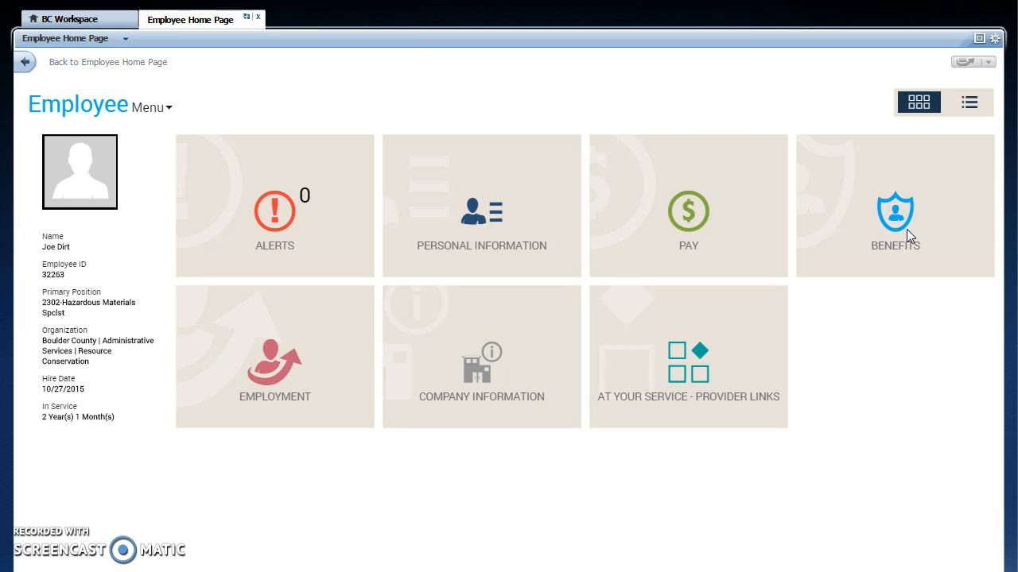
Expand the Benefits tile to list Current Benefits, Life Events and 1095-C Form
left_click(895, 205)
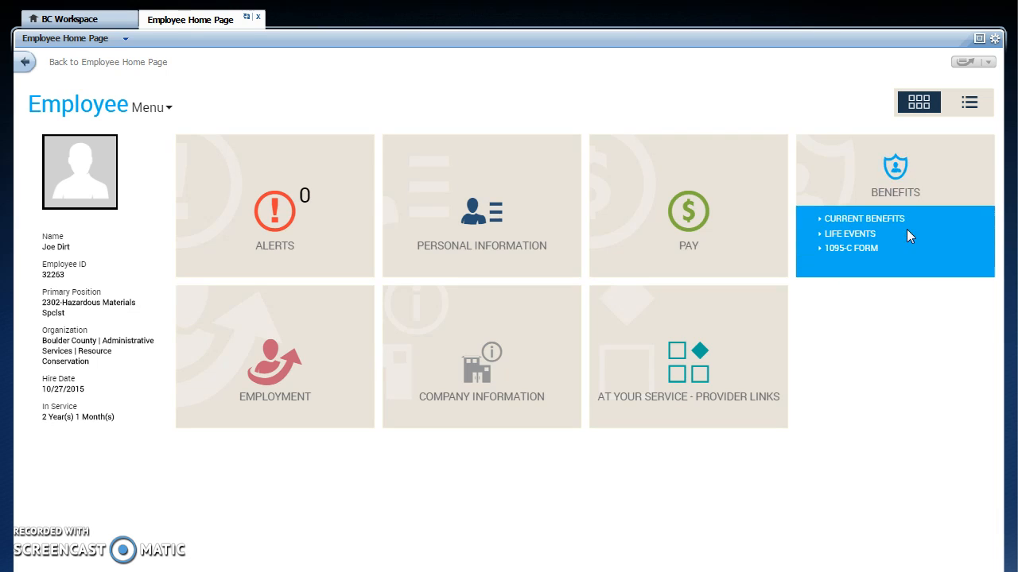
mouse_move(481, 215)
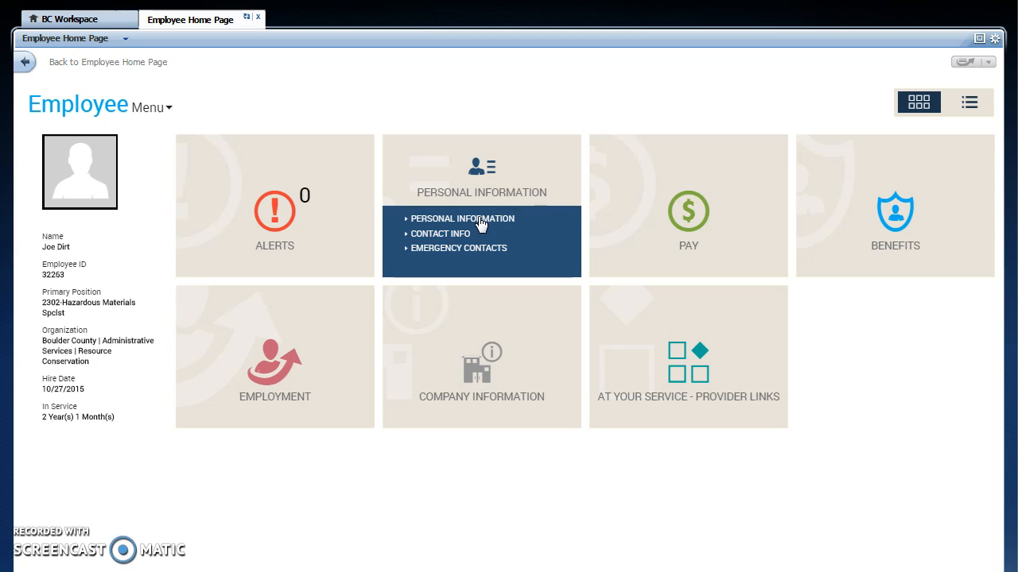
mouse_move(689, 207)
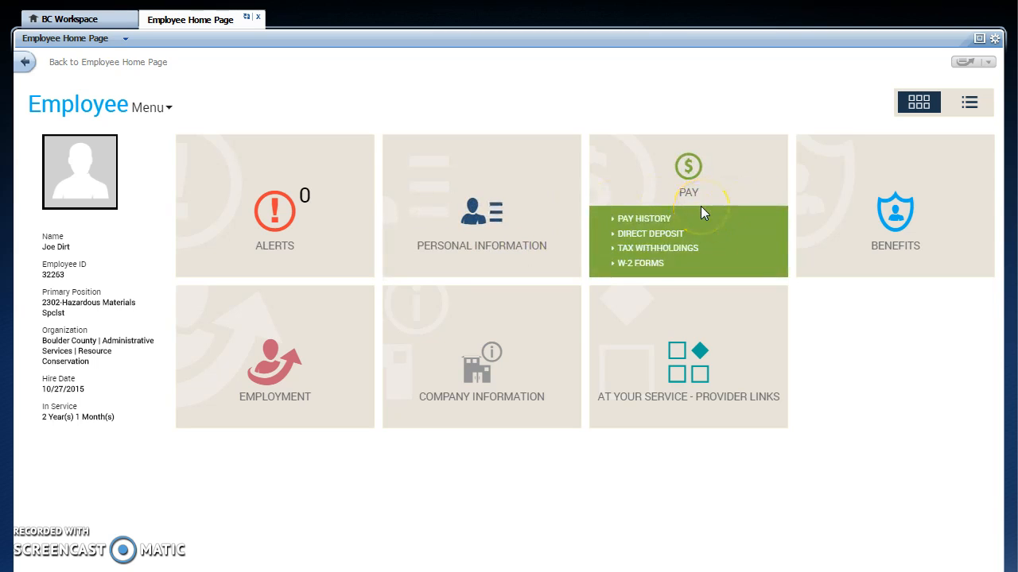
mouse_move(644, 219)
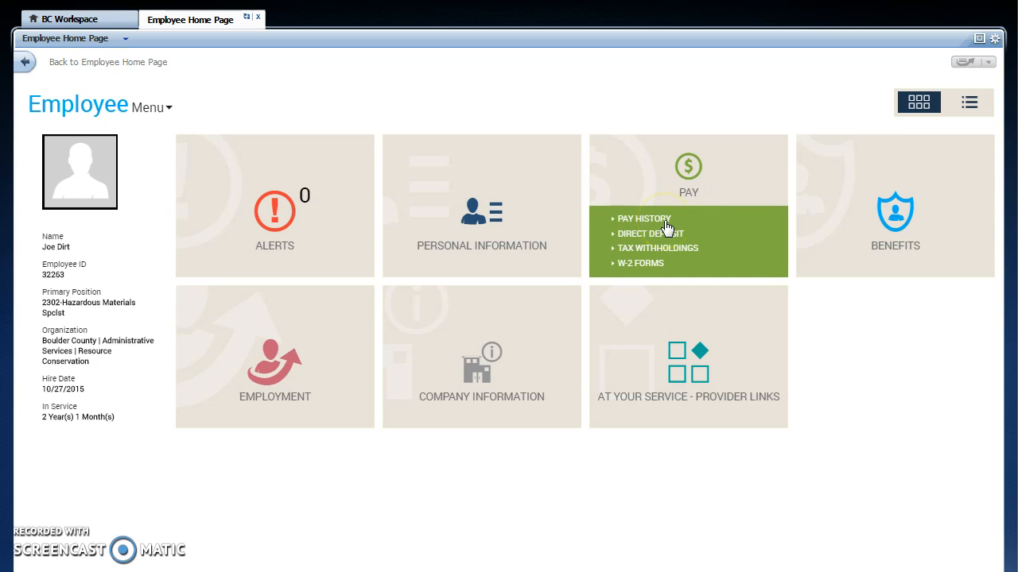
mouse_move(683, 237)
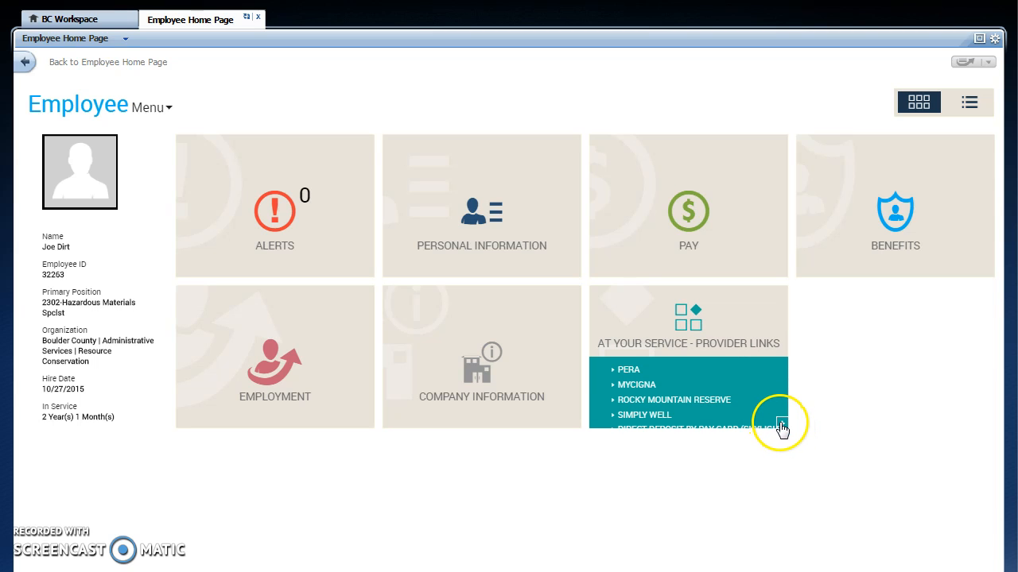
Expand the Provider Links tile to list PERA, MyCigna, CVS Caremark, Vision Service Plan and Delta Dental
left_click(781, 426)
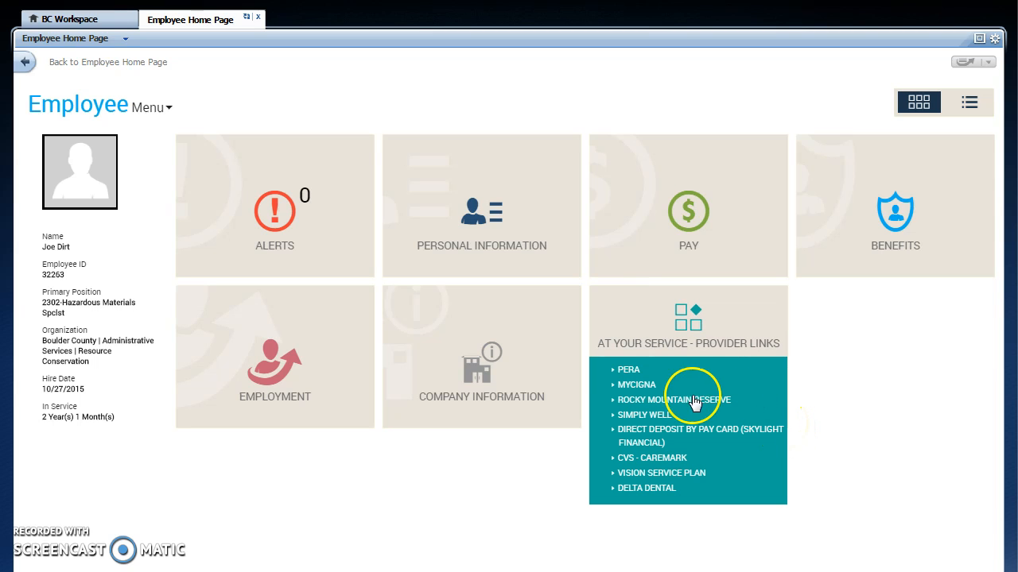
mouse_move(646, 373)
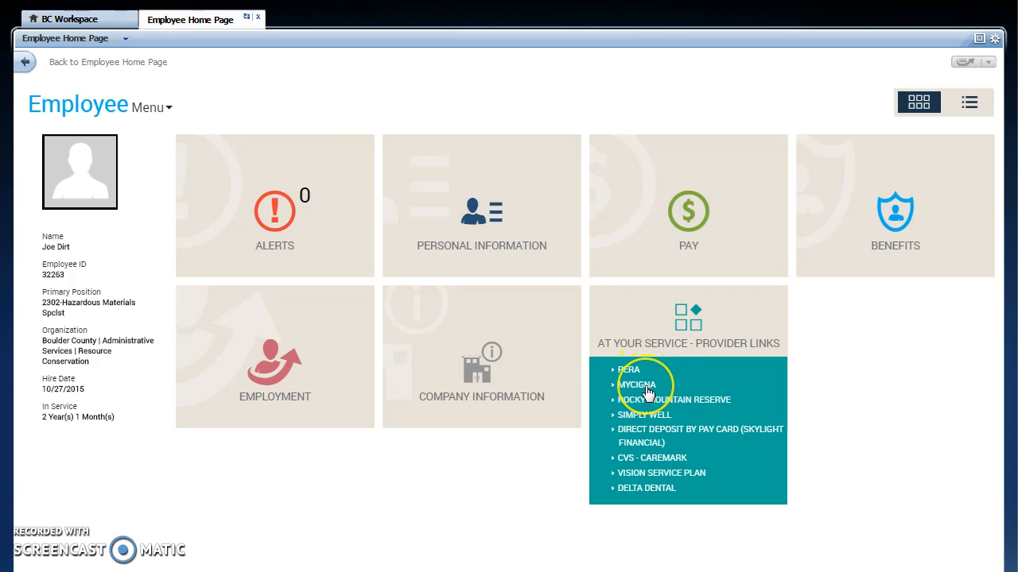
mouse_move(646, 407)
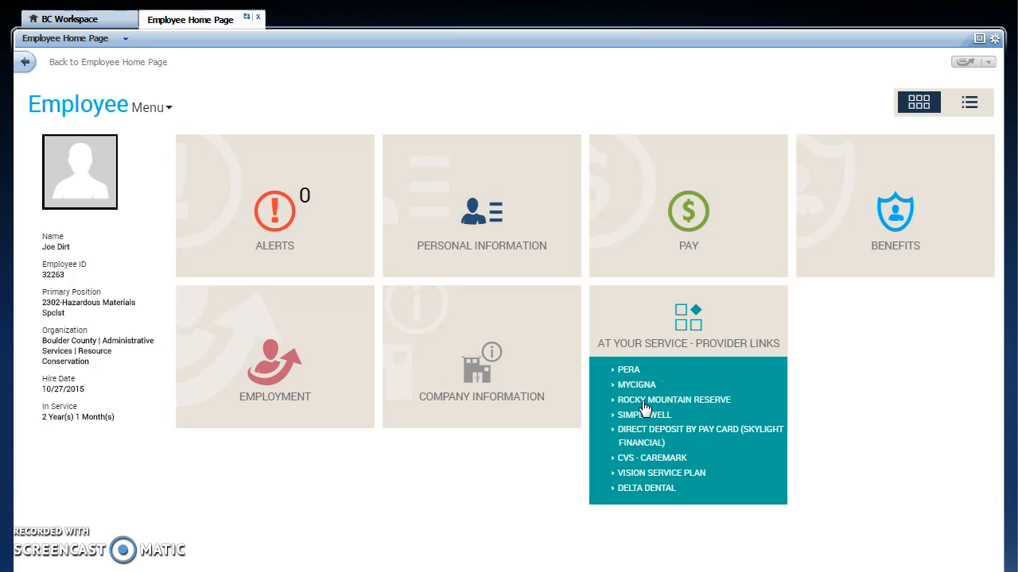
mouse_move(638, 422)
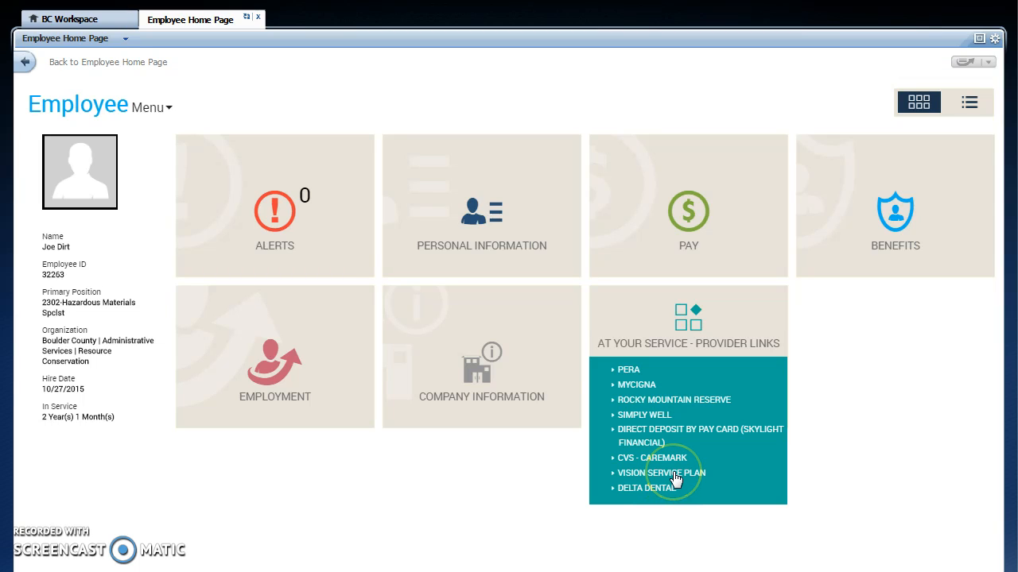
mouse_move(648, 495)
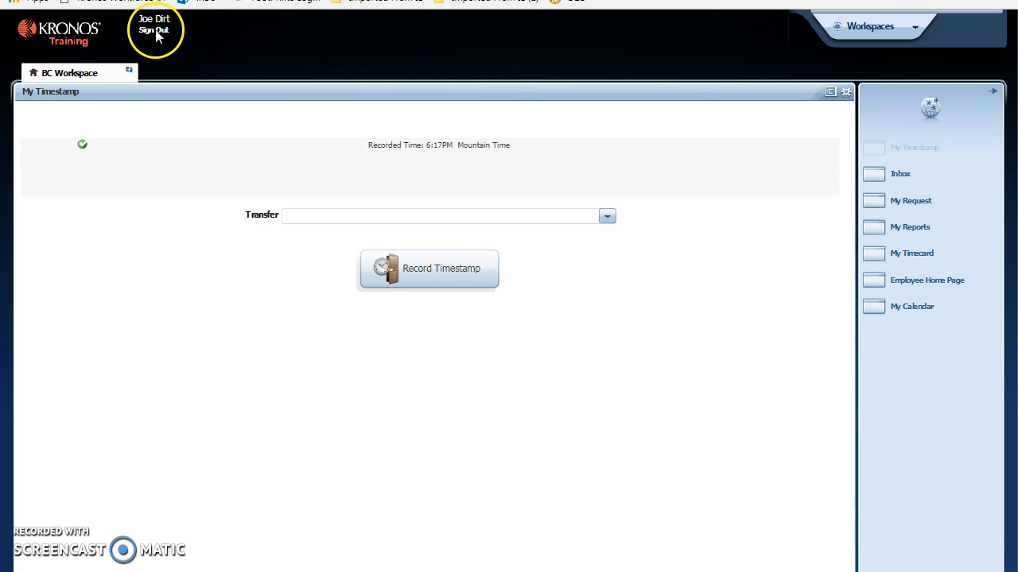
Sign out of Workforce Central, leaving empty User Name and Password fields
left_click(154, 30)
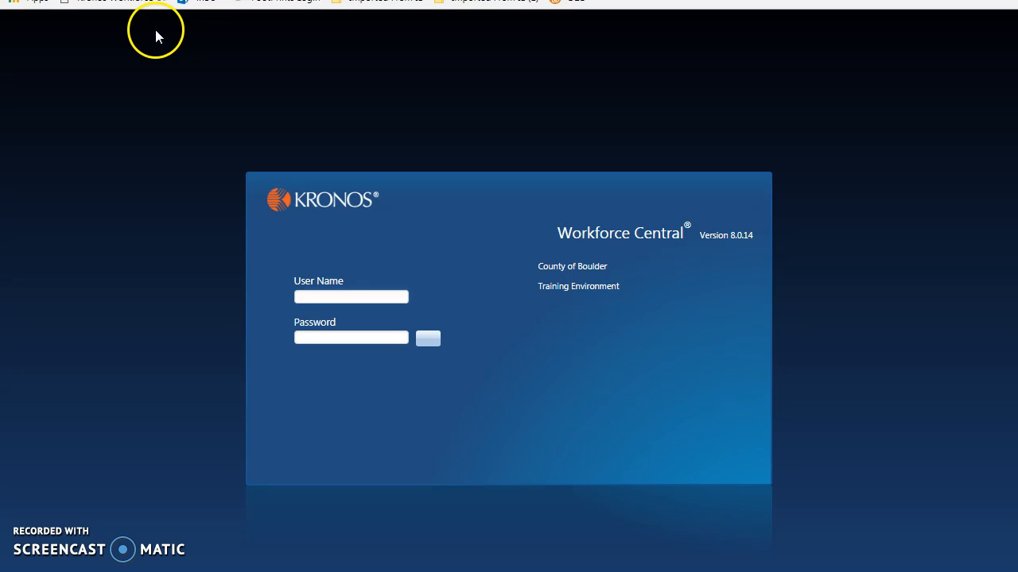
left_click(351, 296)
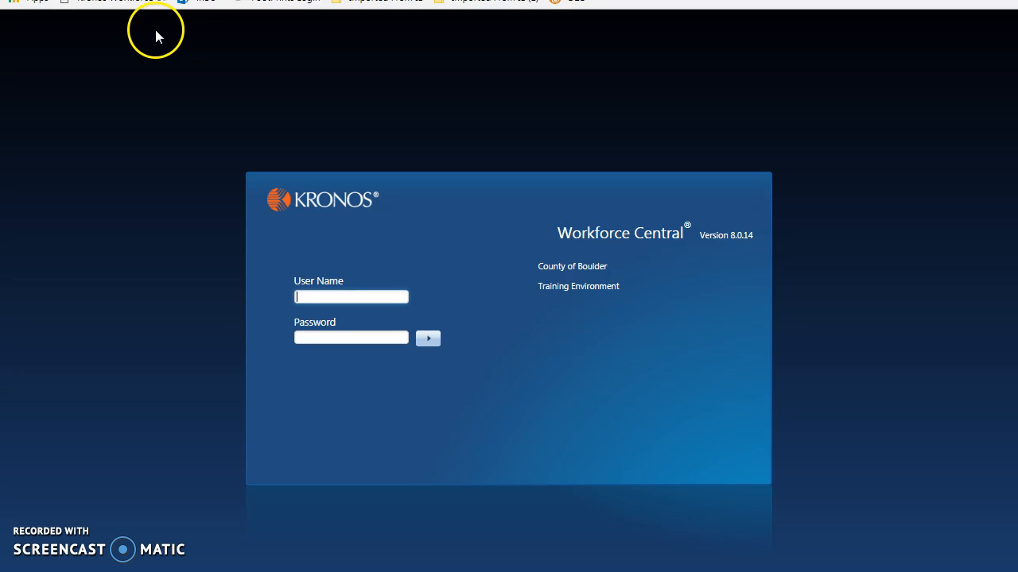